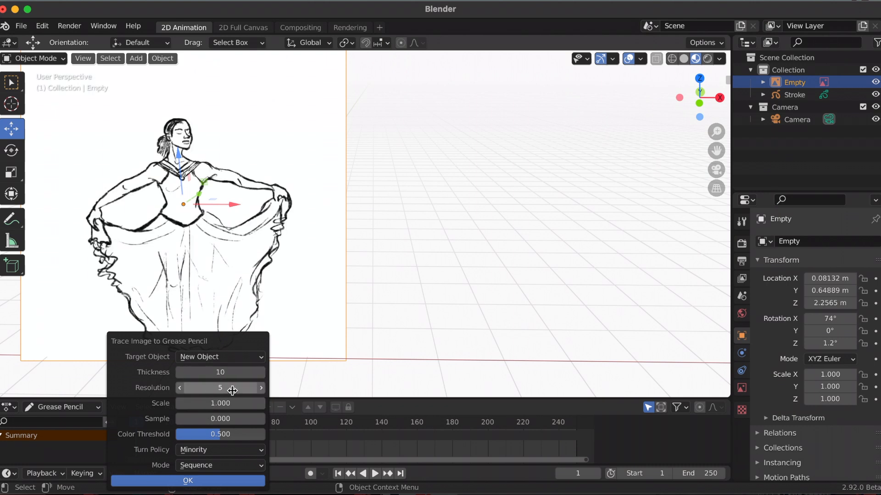
# Confirm tracing the image sequence into a new Grease Pencil object at thickness 10, resolution 5, Sequence mode
pyautogui.click(187, 481)
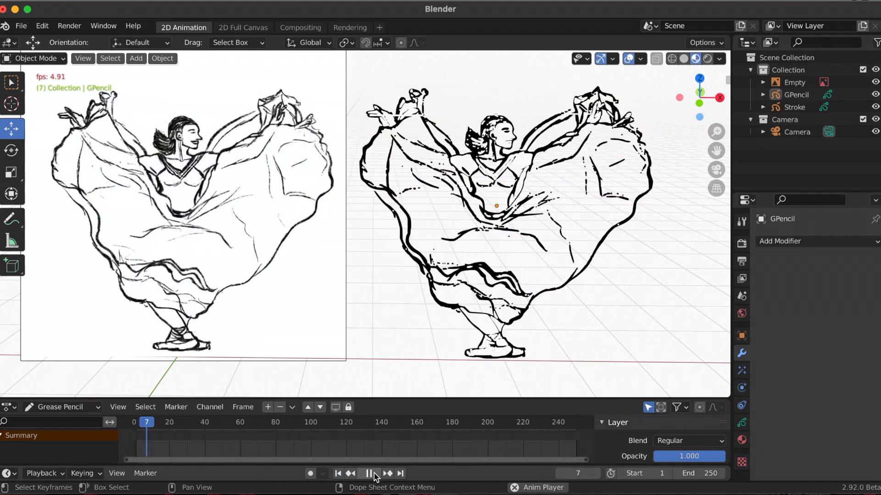